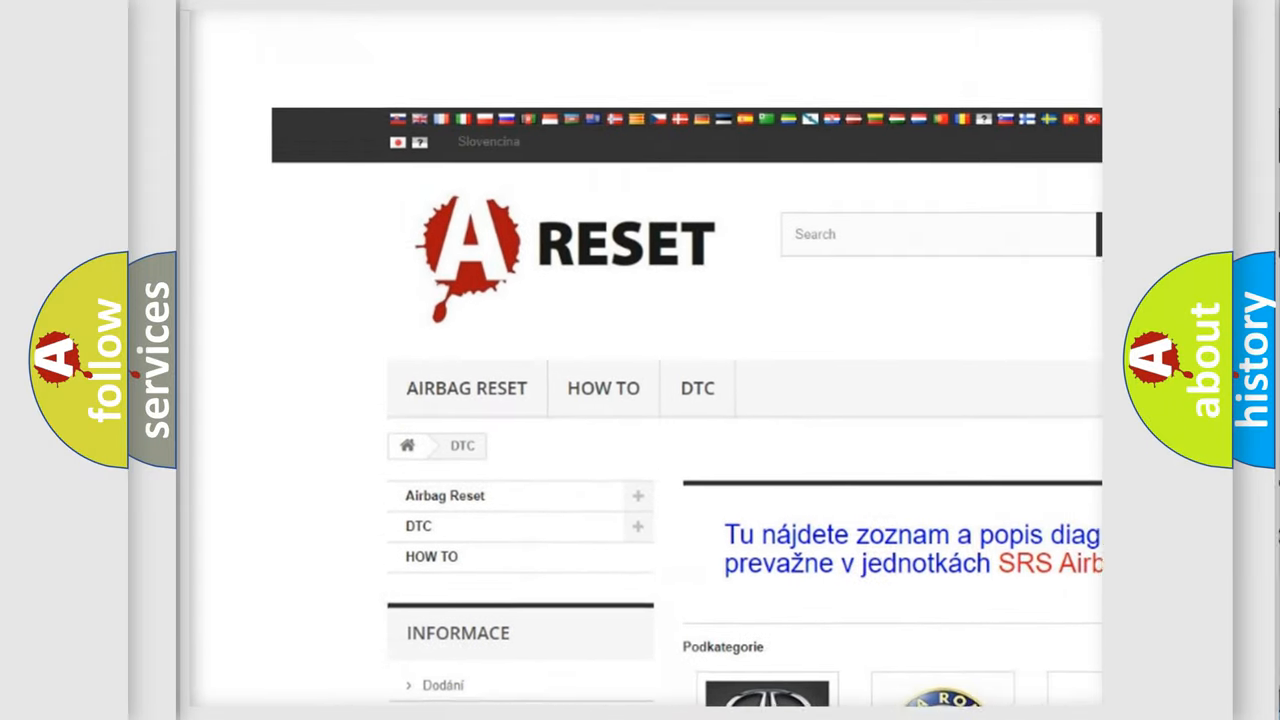
# - Scroll to the CHEVROLET DTC logo, select it, and browse its list of trouble codes
pyautogui.scroll(-3)
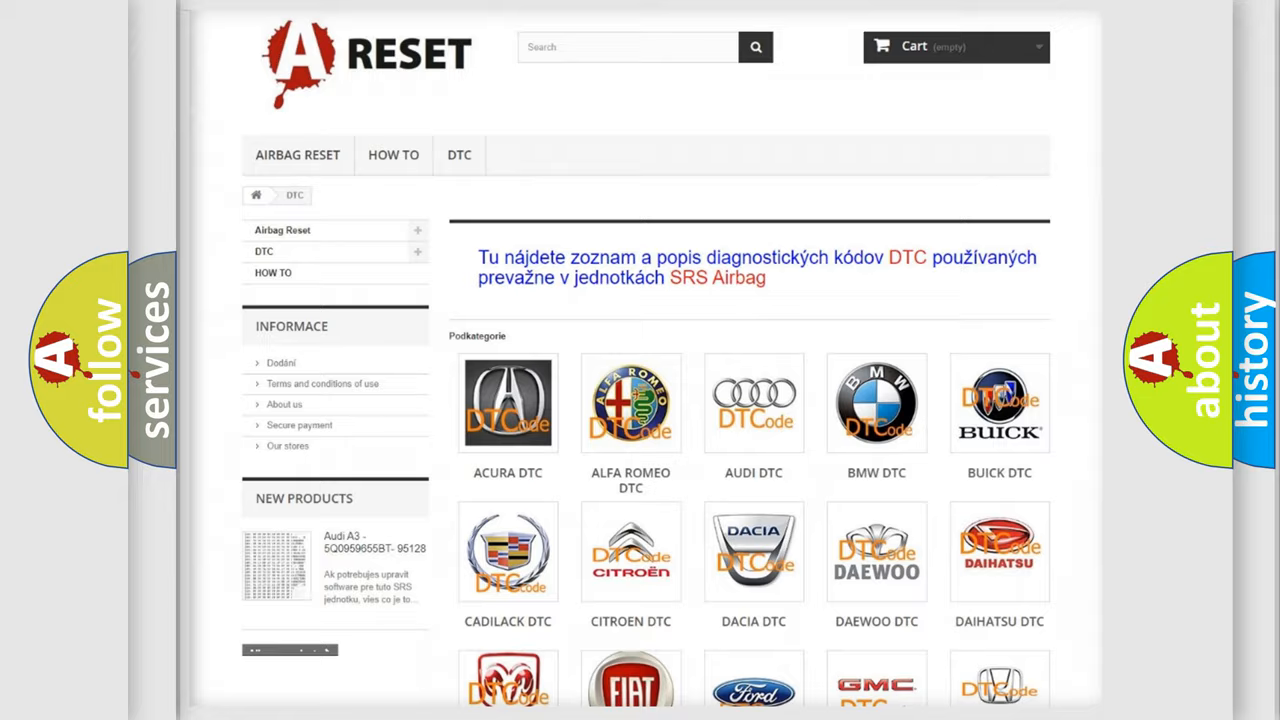
pyautogui.scroll(-3)
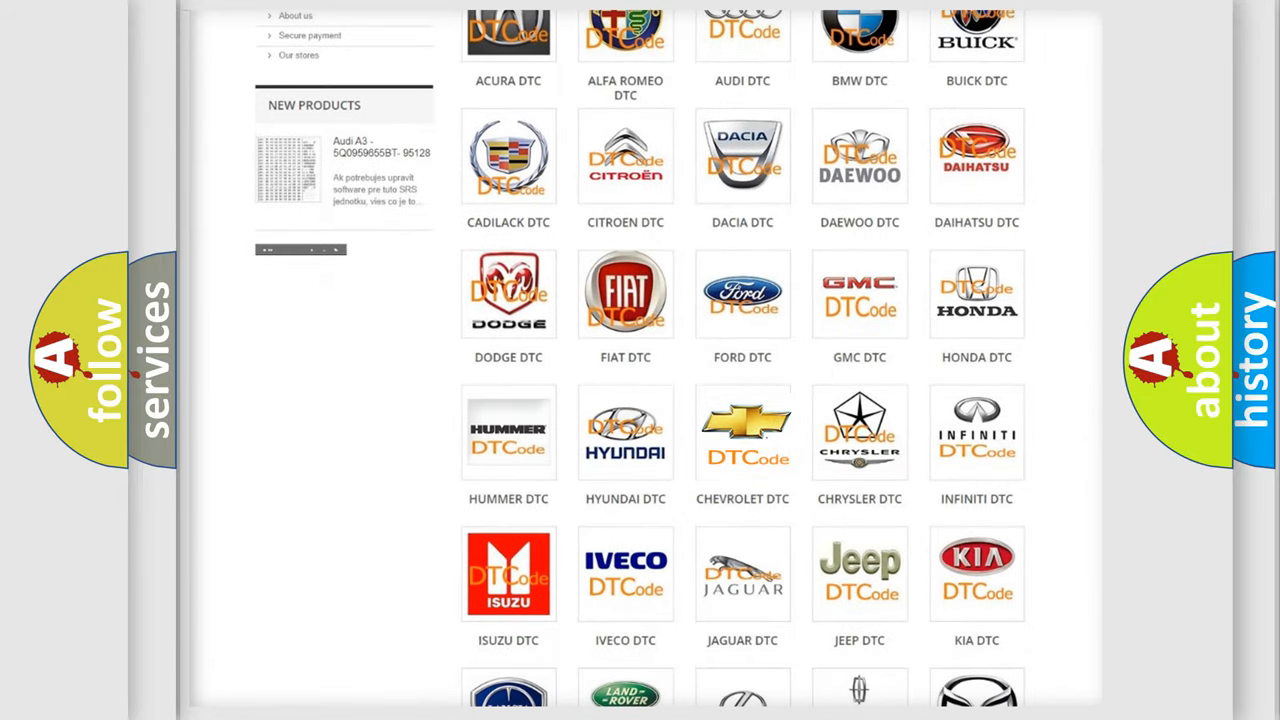
pyautogui.click(742, 432)
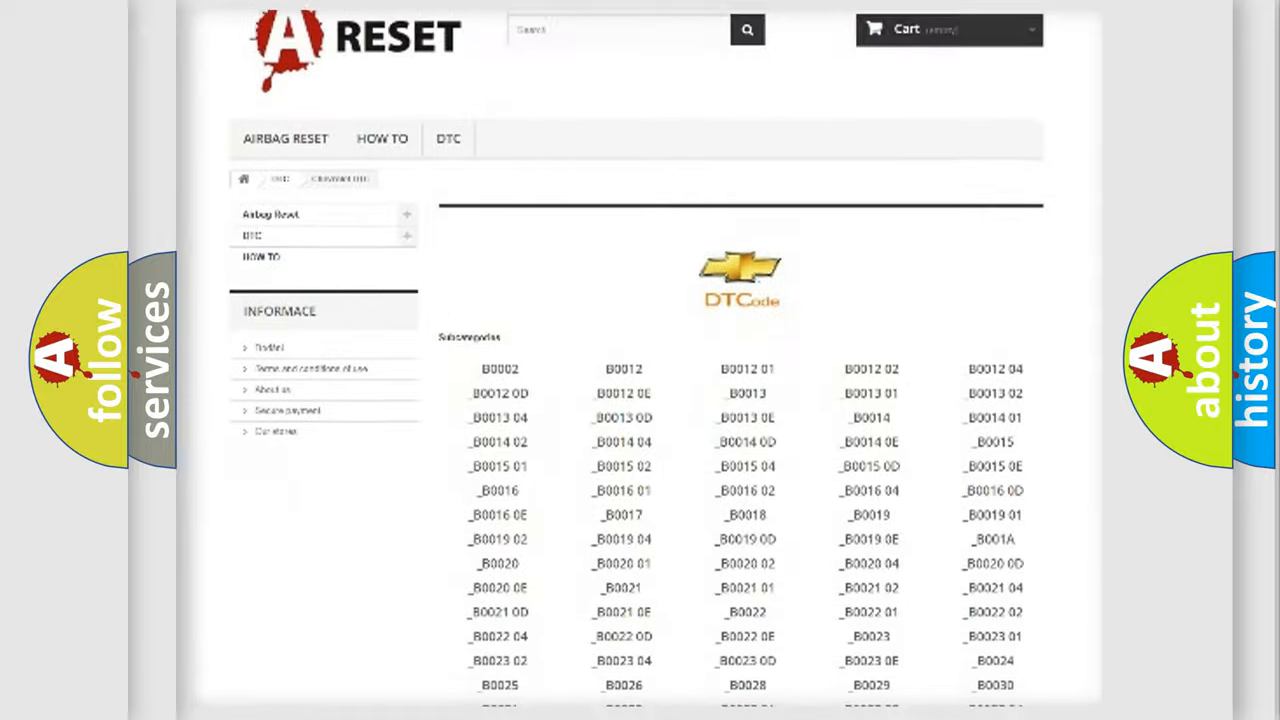
pyautogui.scroll(-3)
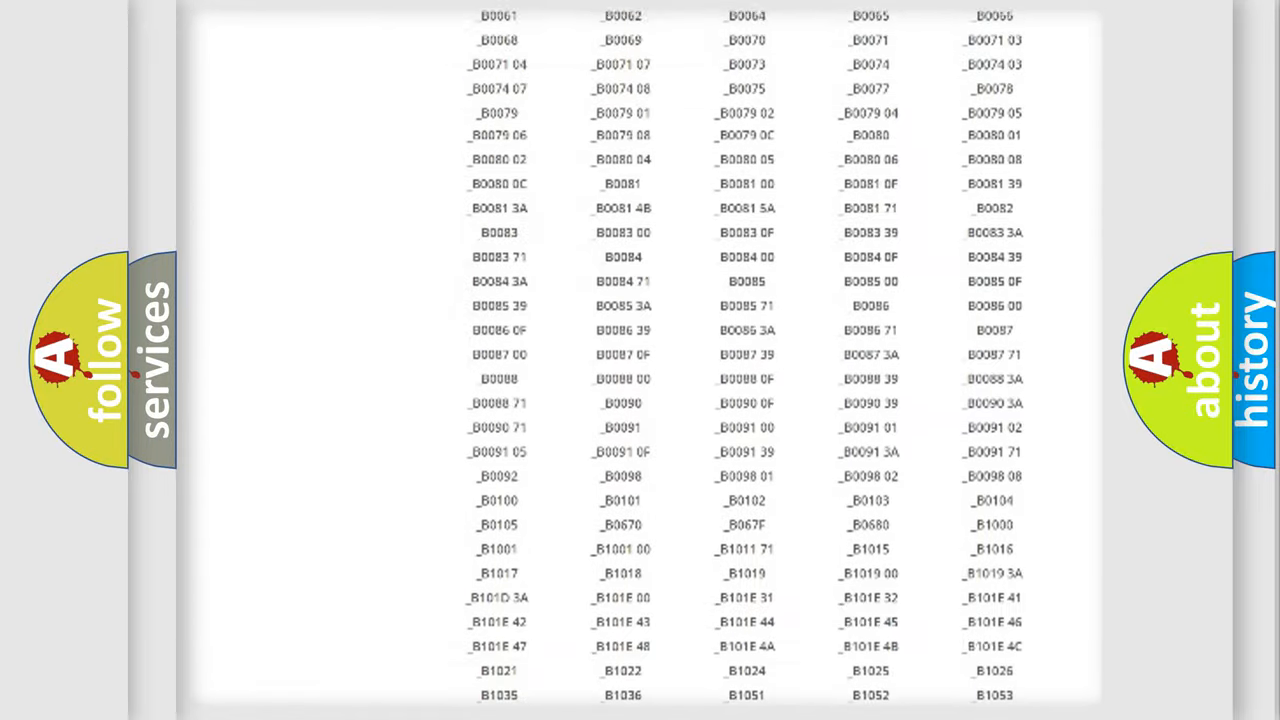